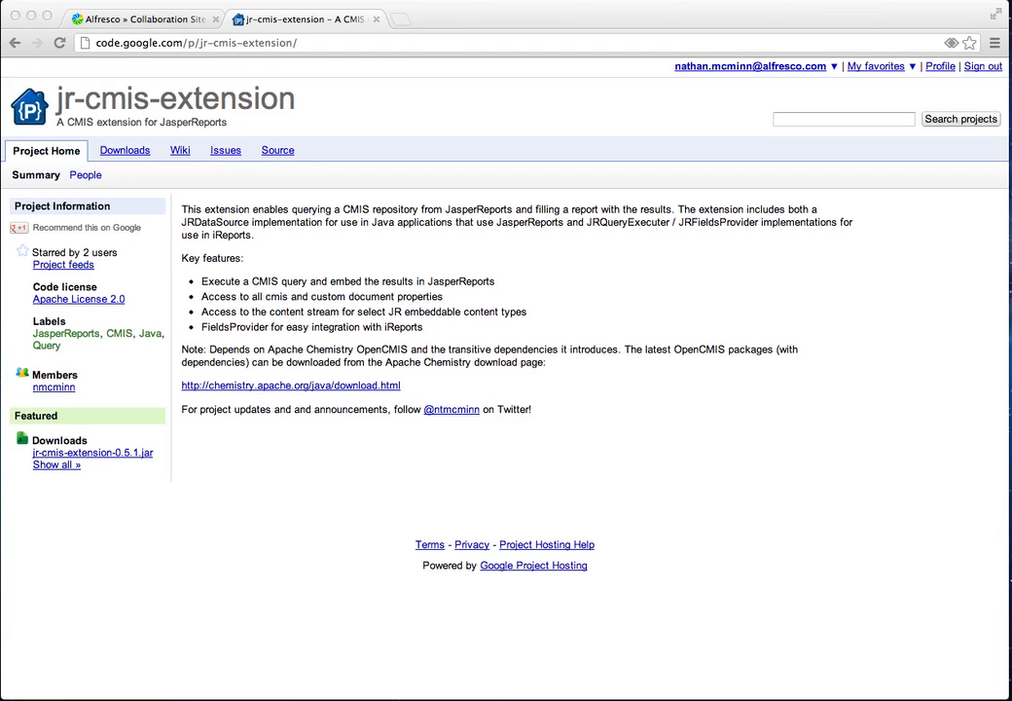
pyautogui.moveTo(995, 309)
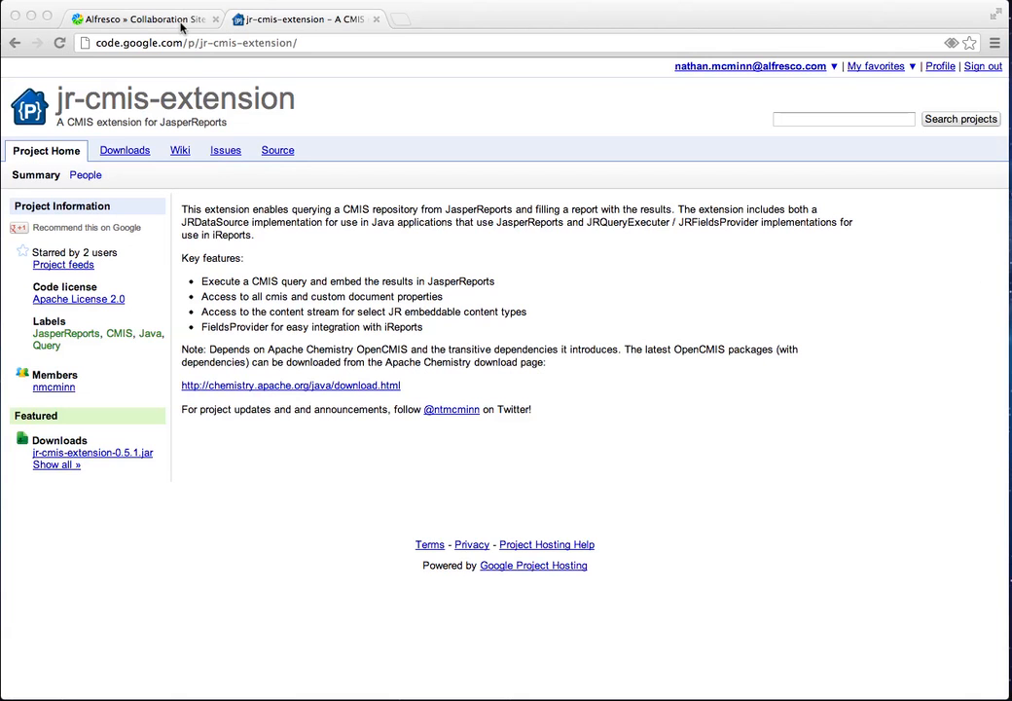
# Open the products folder in Alfresco Share, then review and close the bracket's properties.
pyautogui.click(141, 19)
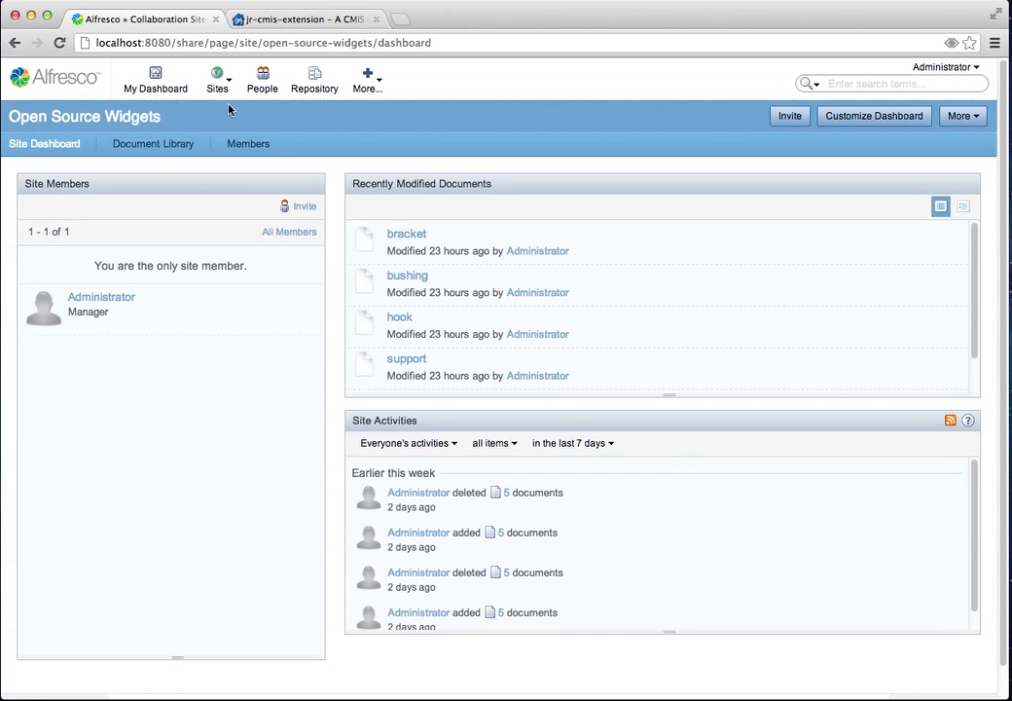
pyautogui.click(153, 143)
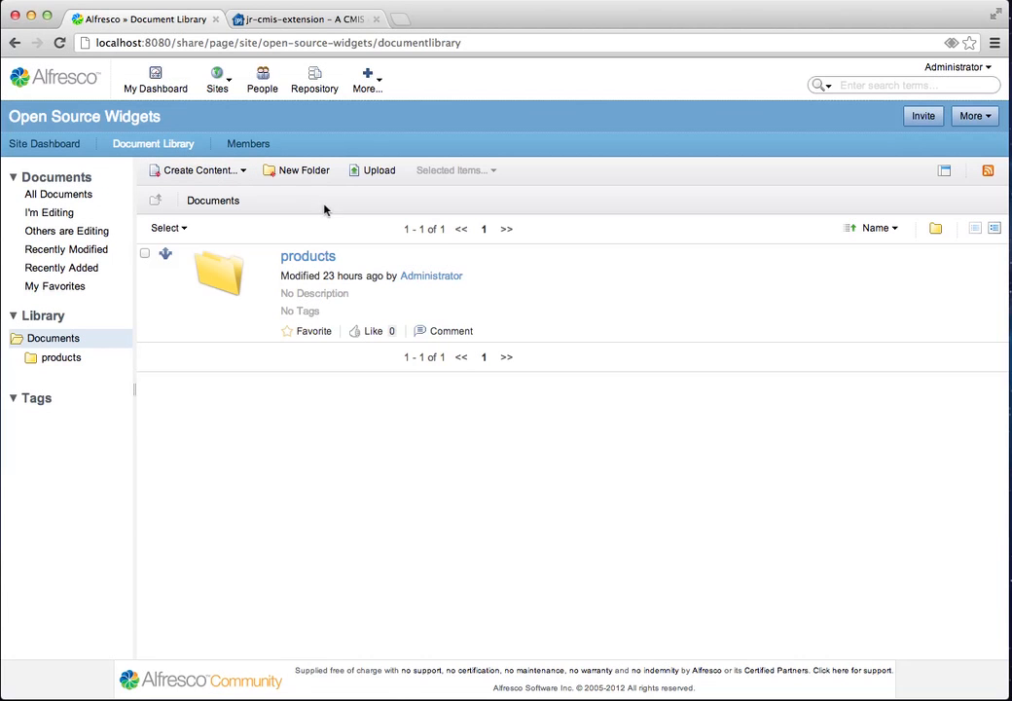
pyautogui.moveTo(309, 263)
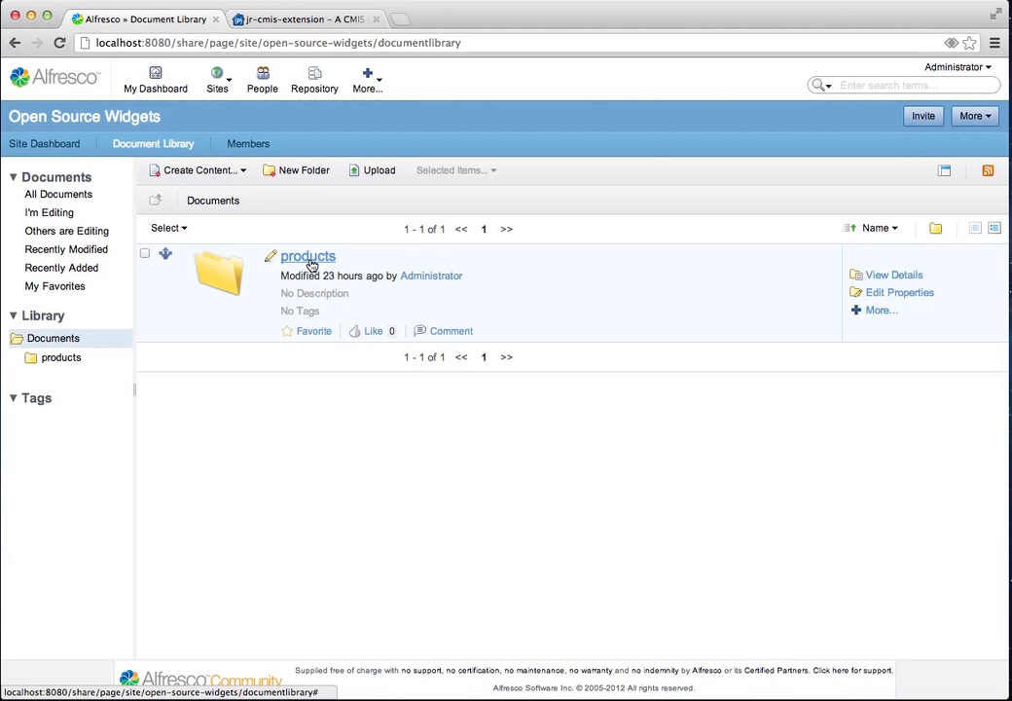
pyautogui.click(309, 256)
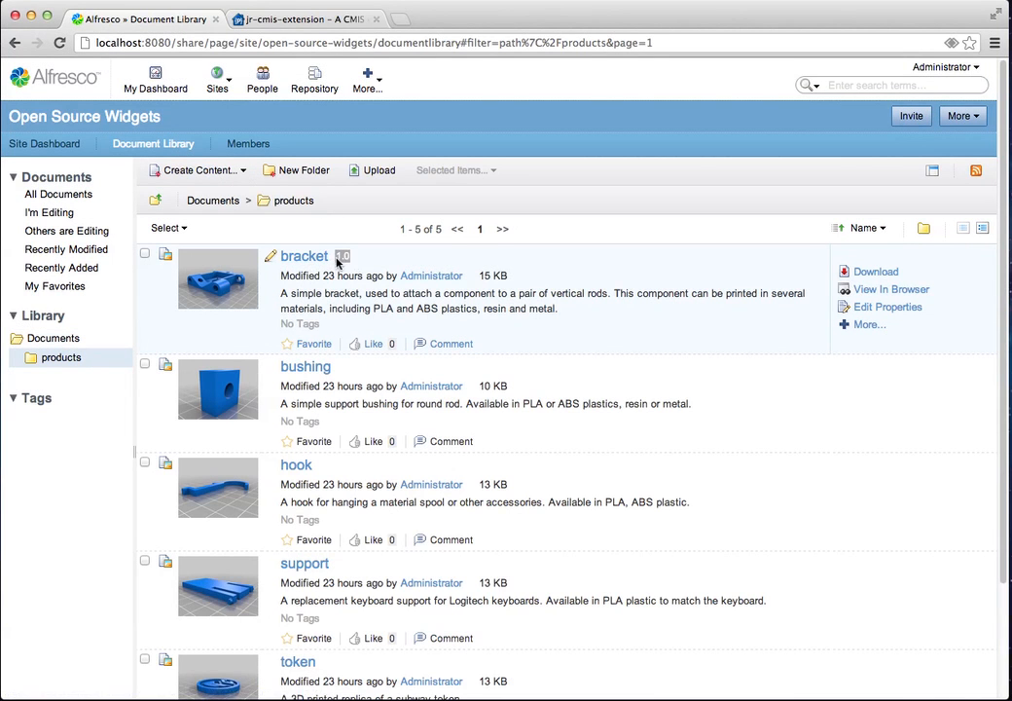
pyautogui.moveTo(304, 255)
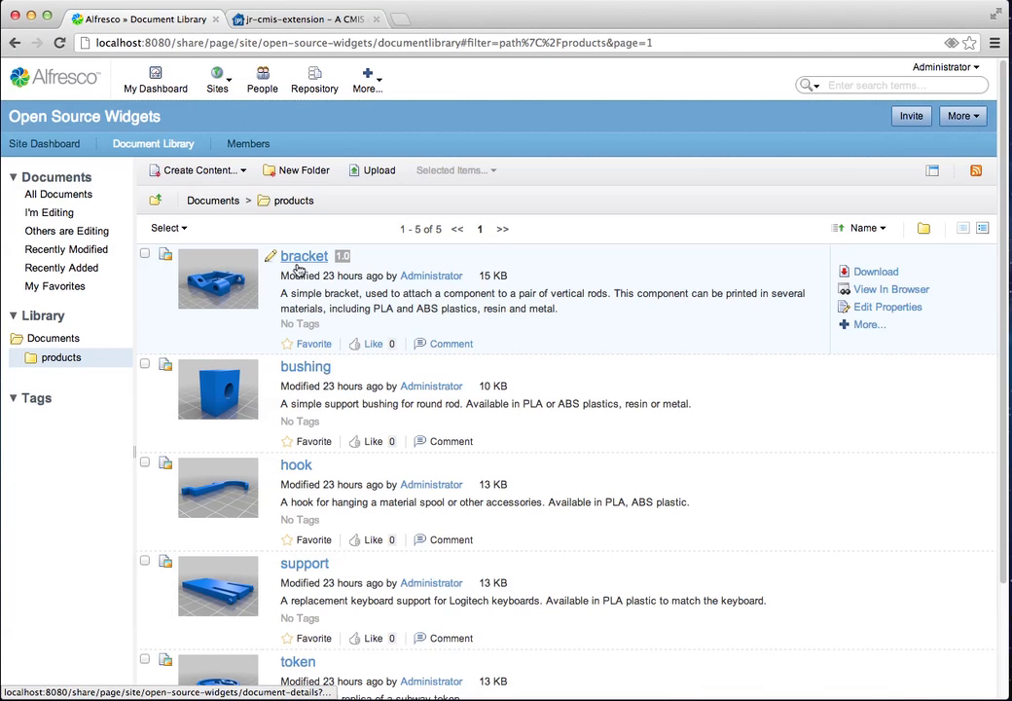
pyautogui.moveTo(887, 307)
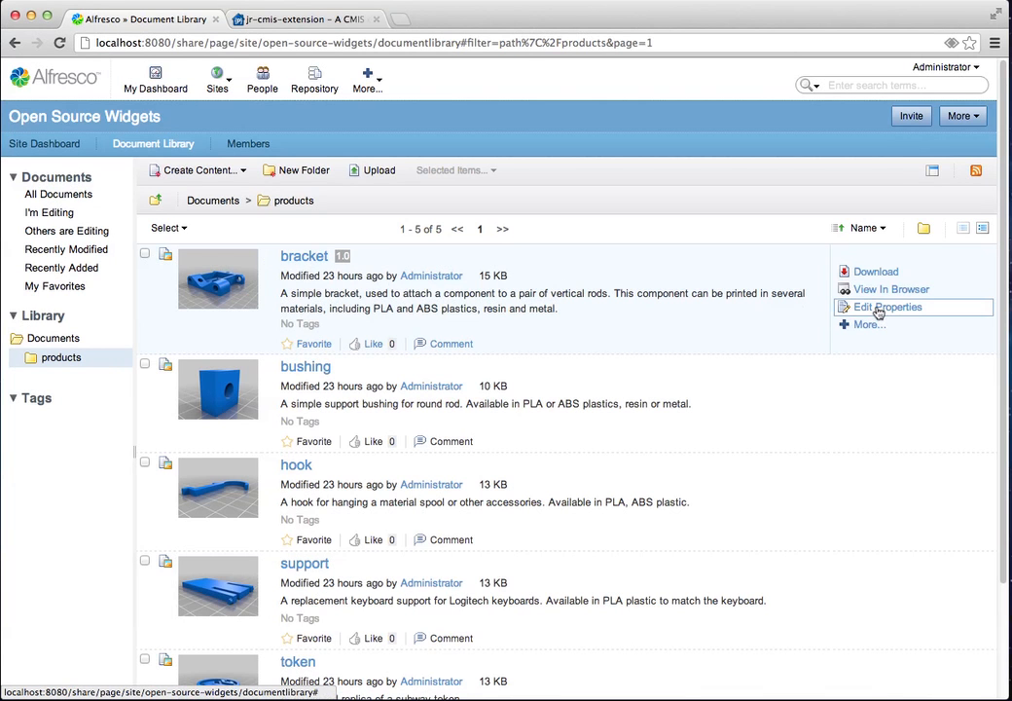
pyautogui.click(887, 306)
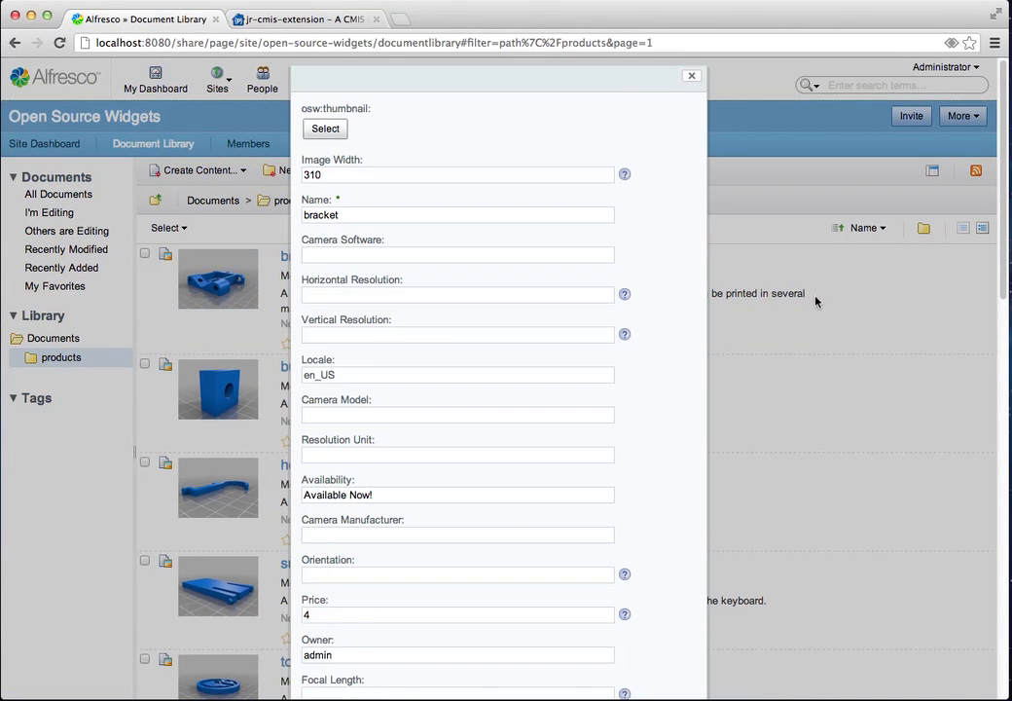
pyautogui.scroll(-3)
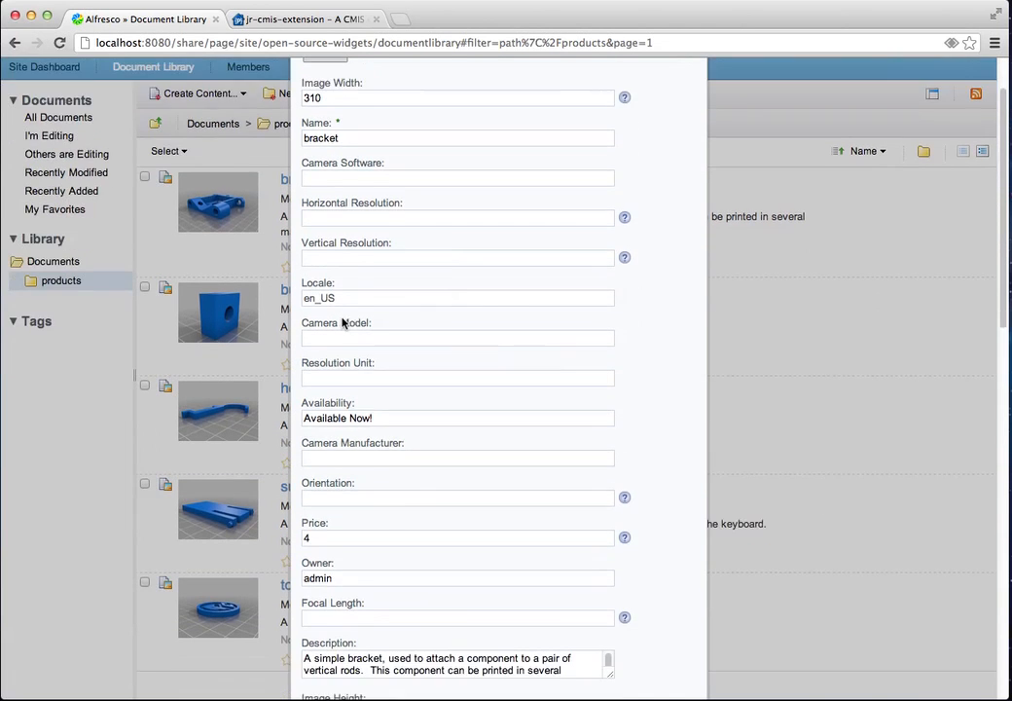
pyautogui.scroll(-3)
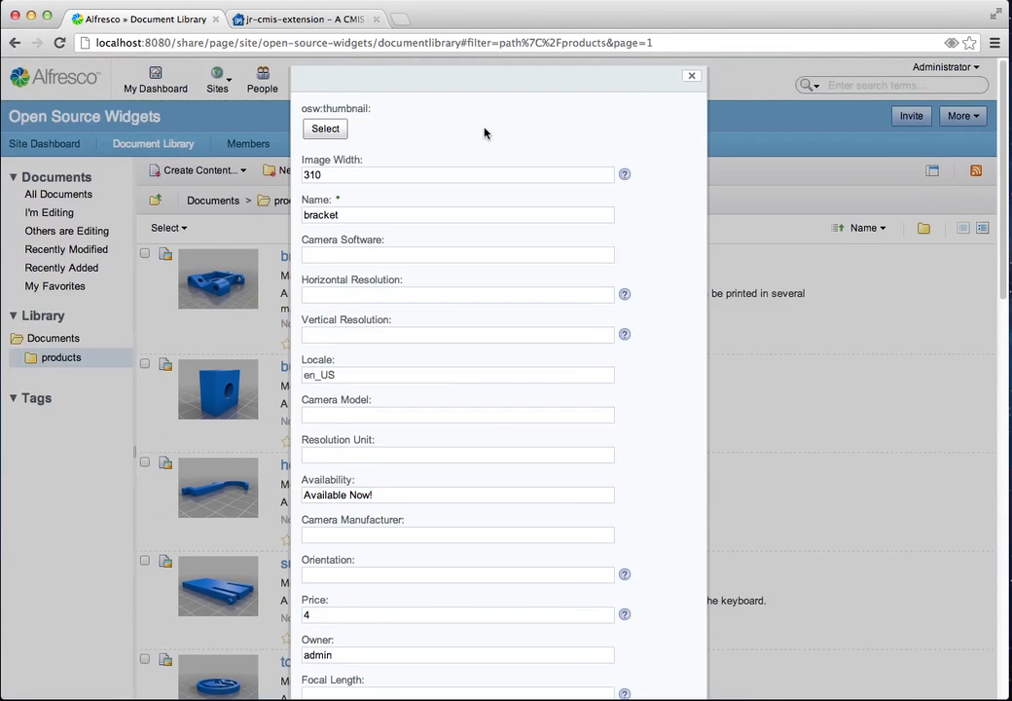
pyautogui.click(692, 76)
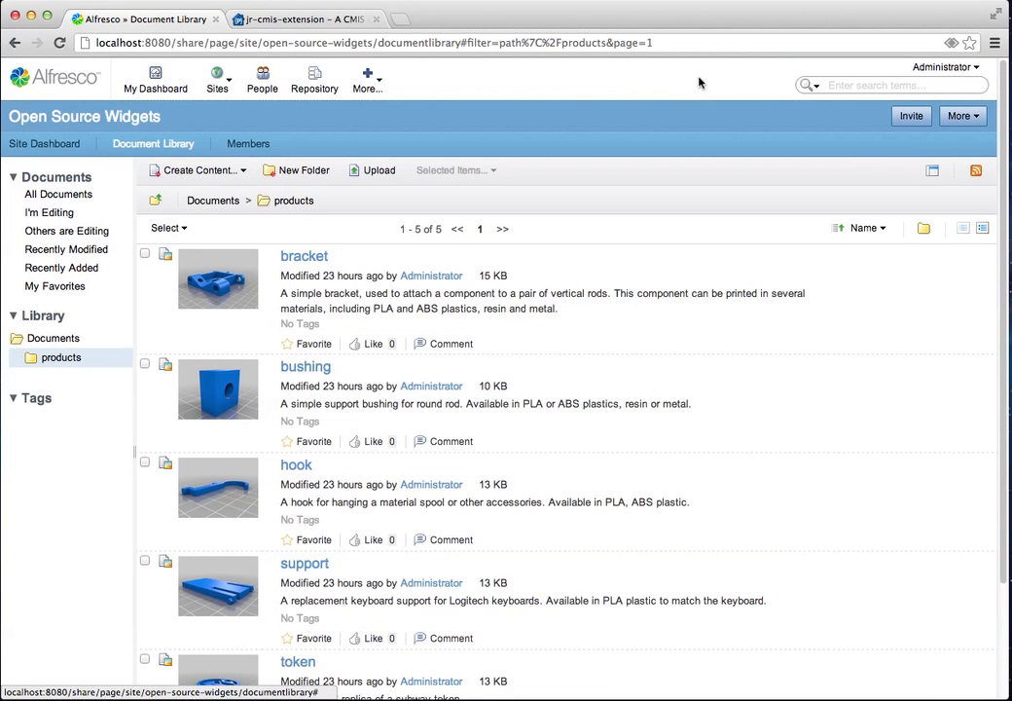
pyautogui.moveTo(642, 83)
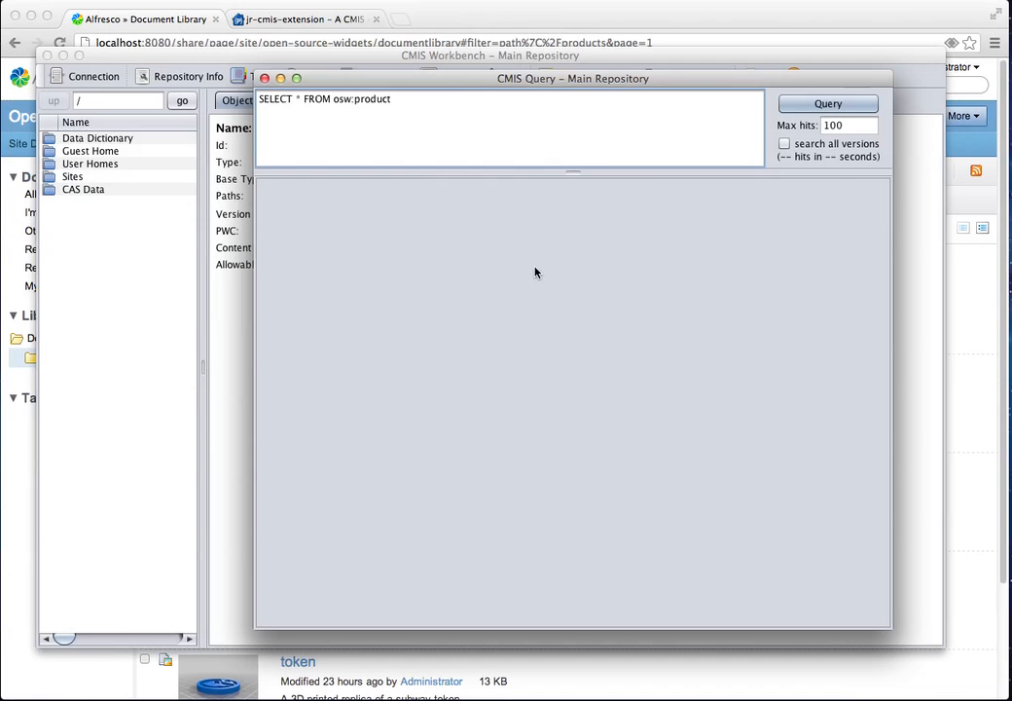
# Run SELECT * FROM osw:product, returning products OSW-001 to OSW-005.
pyautogui.click(826, 103)
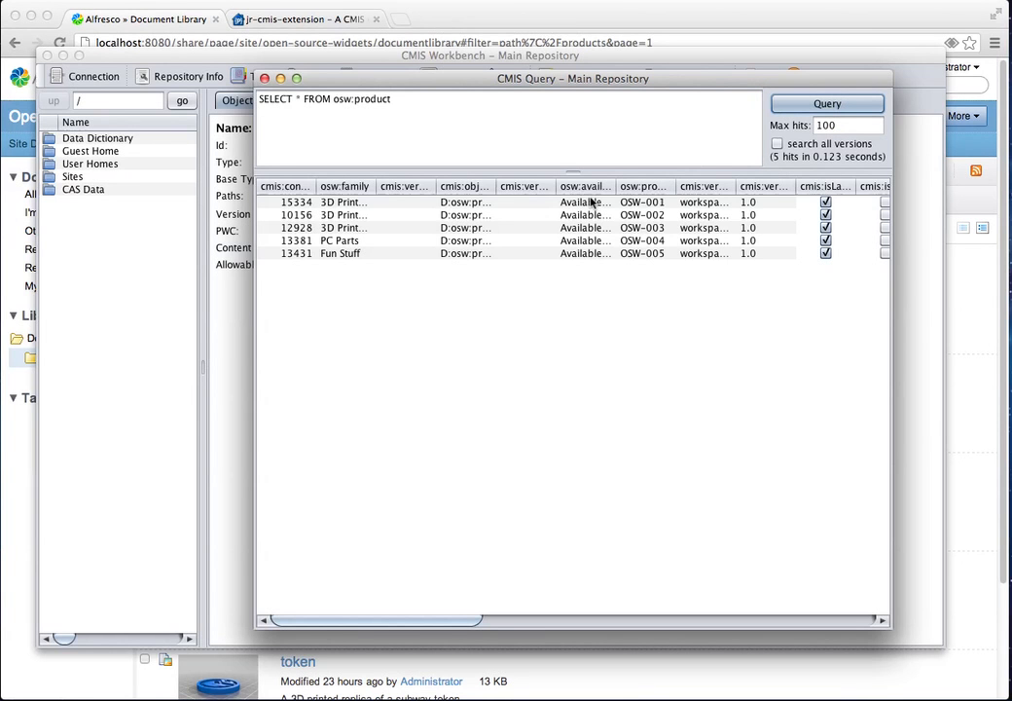
pyautogui.moveTo(652, 216)
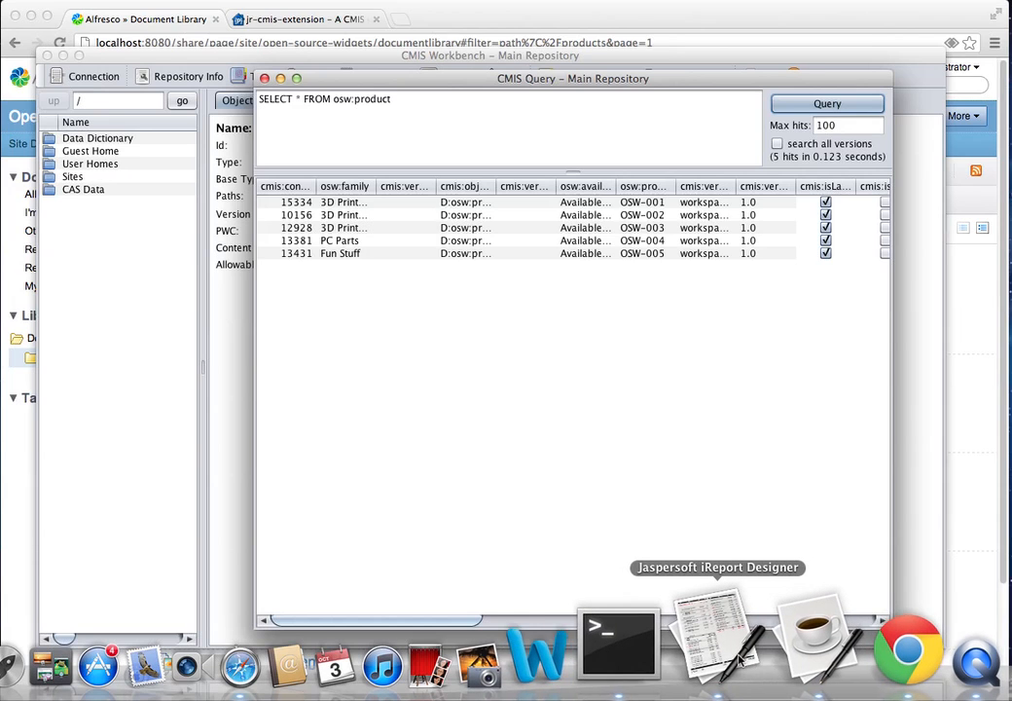
# Switch to iReport Designer with the OpenSourceWidgetsPrintCatalog report.
pyautogui.click(715, 633)
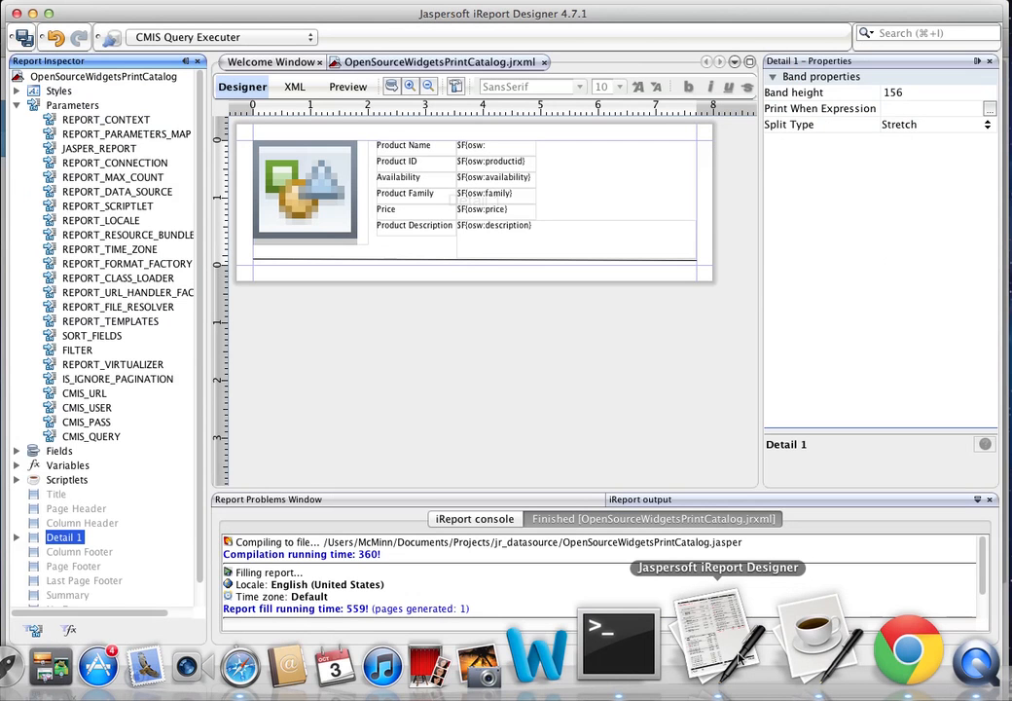
pyautogui.moveTo(677, 638)
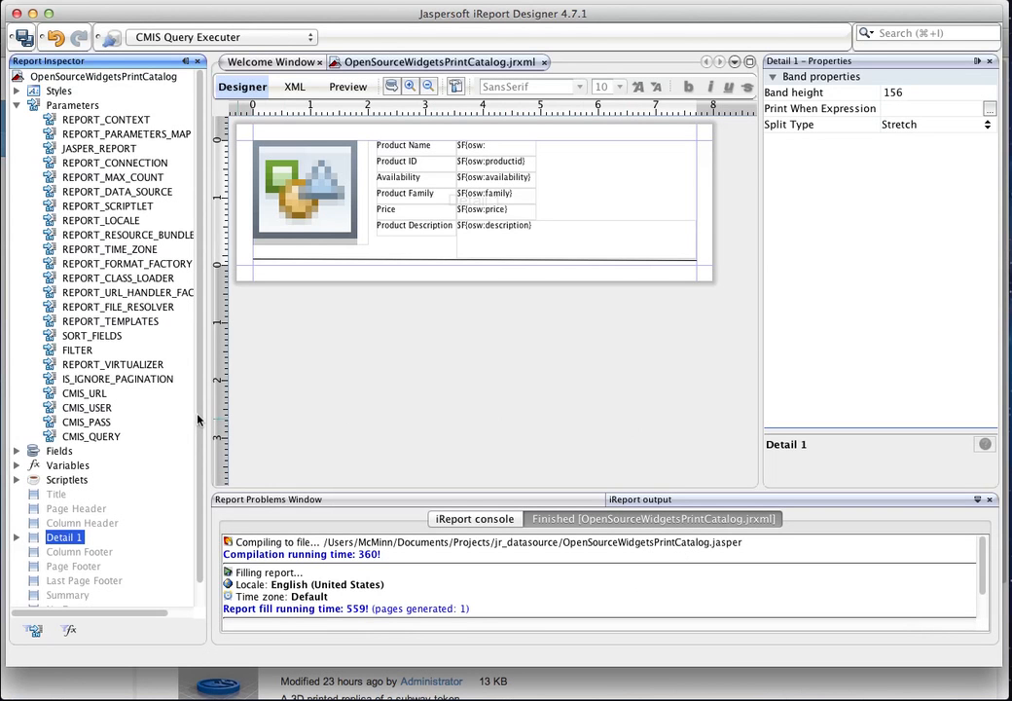
pyautogui.moveTo(114, 410)
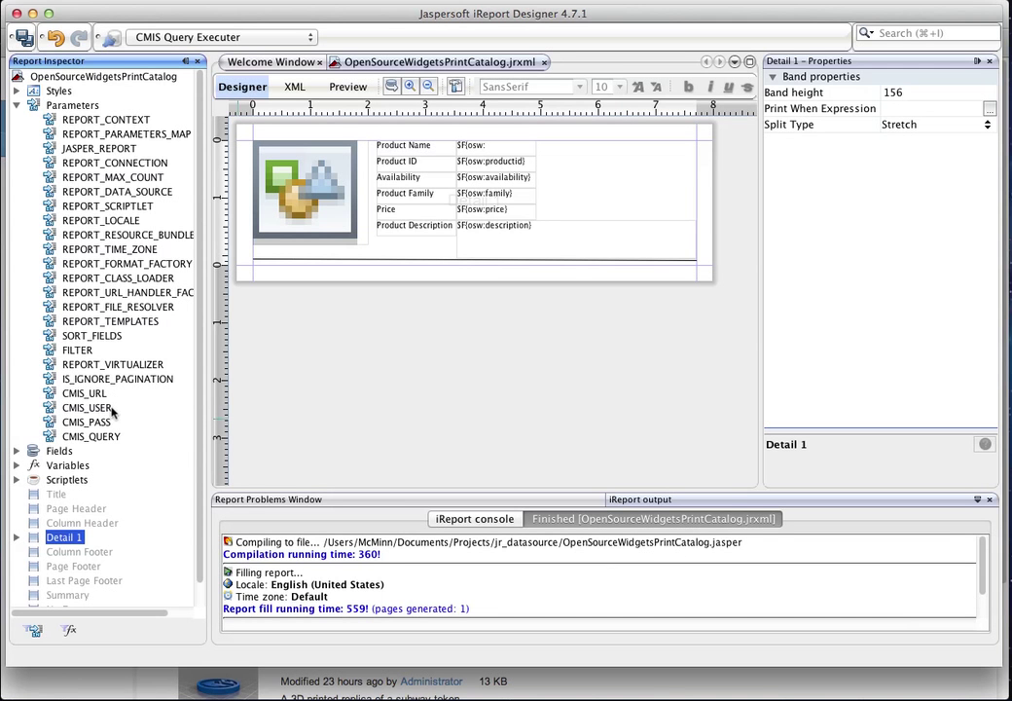
pyautogui.moveTo(107, 449)
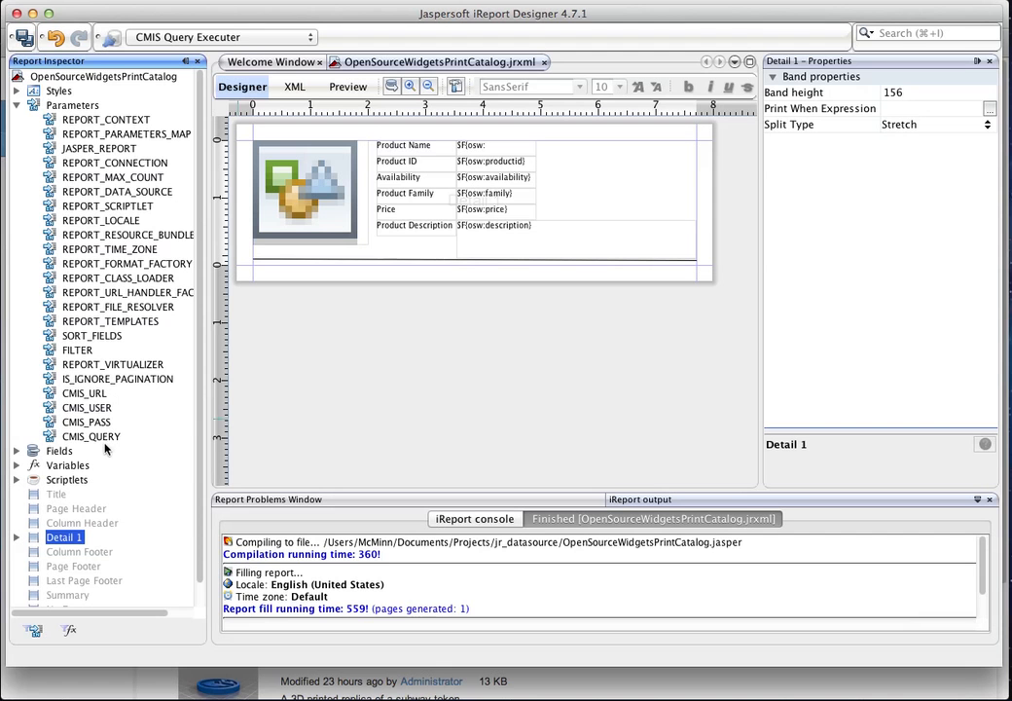
pyautogui.moveTo(250, 394)
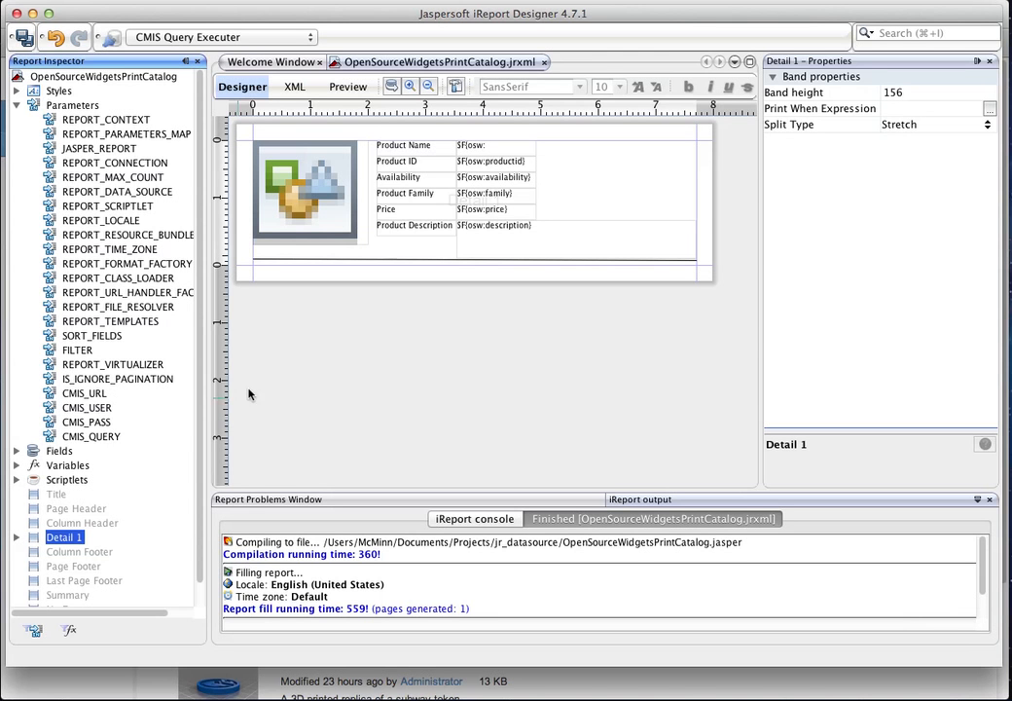
pyautogui.moveTo(294, 392)
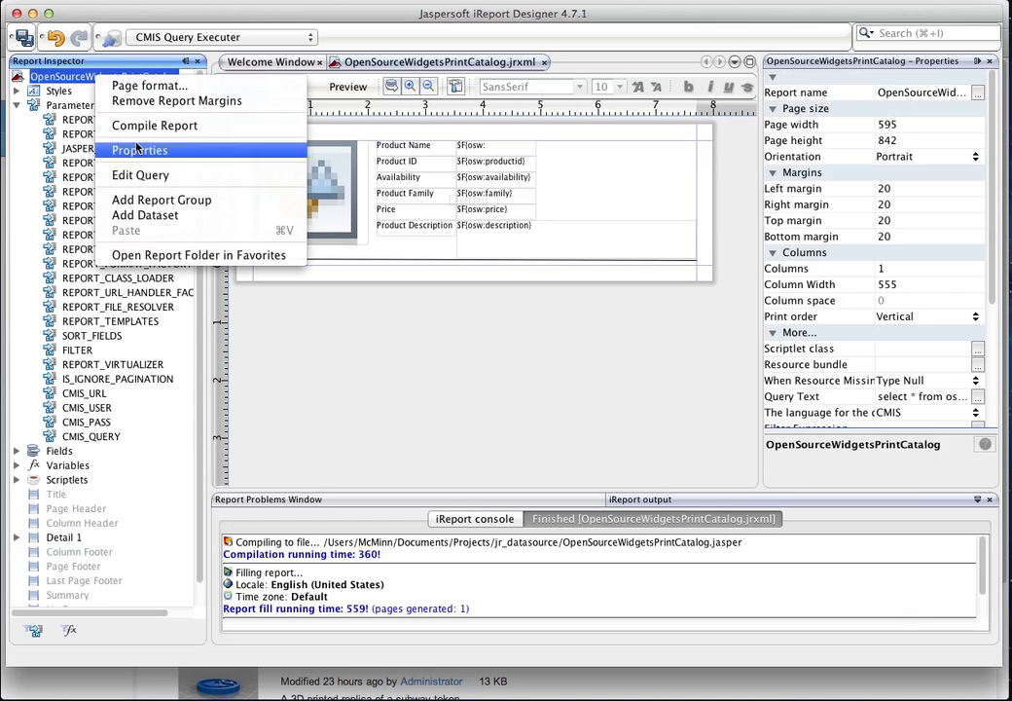
pyautogui.moveTo(140, 174)
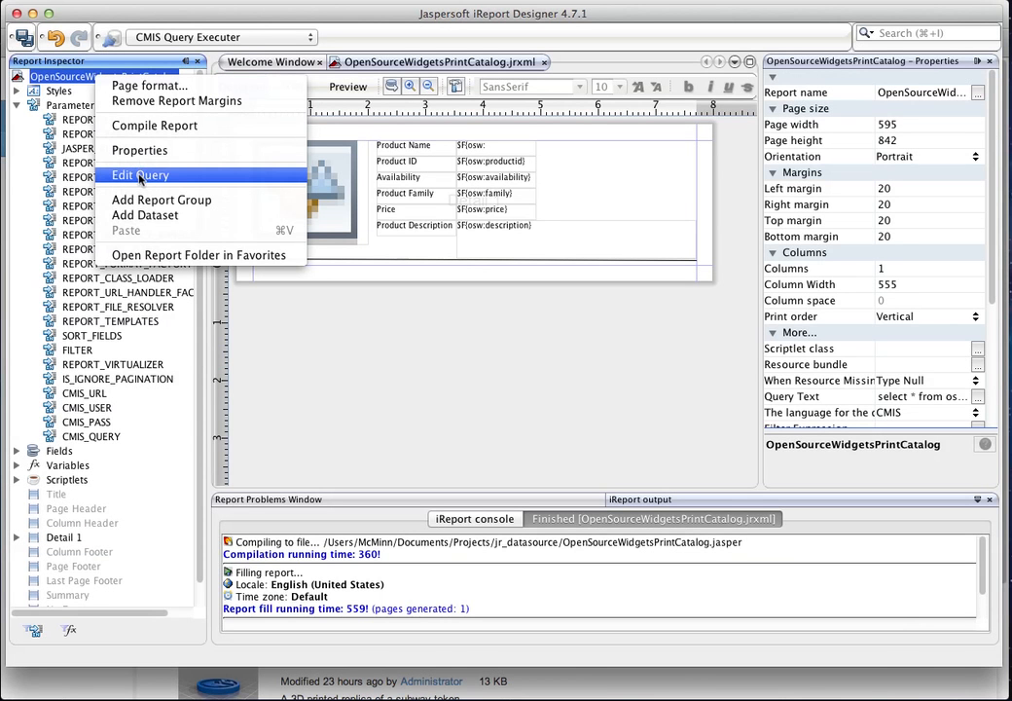
# Read the osw:product query's fields and select jrcmis:contentstream in the enlarged field list.
pyautogui.click(140, 175)
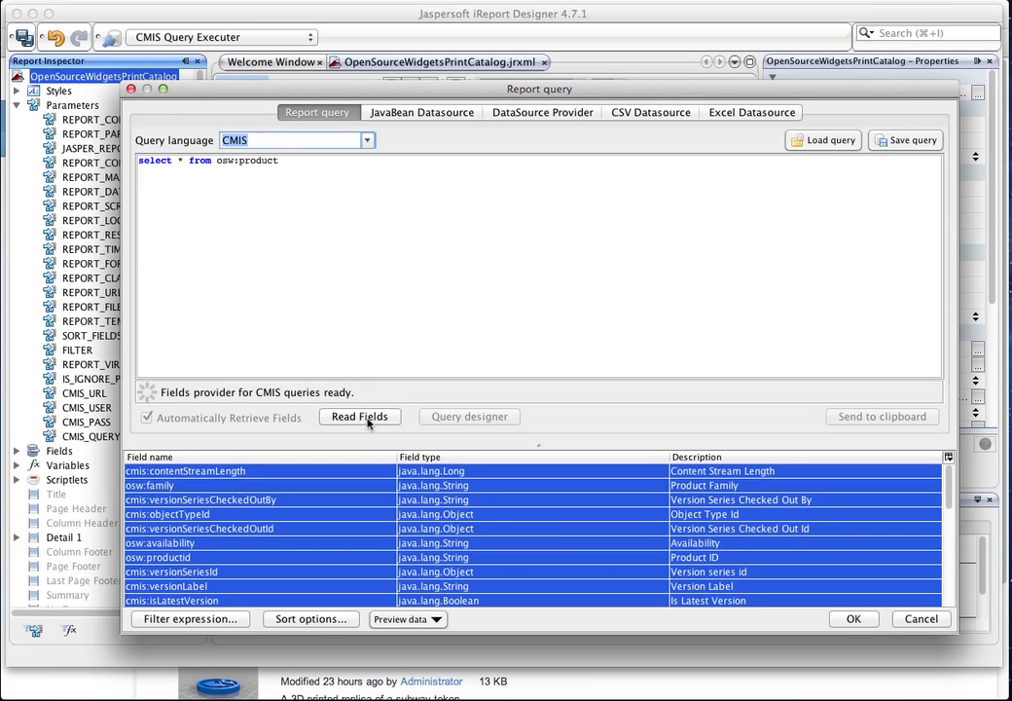
pyautogui.click(359, 415)
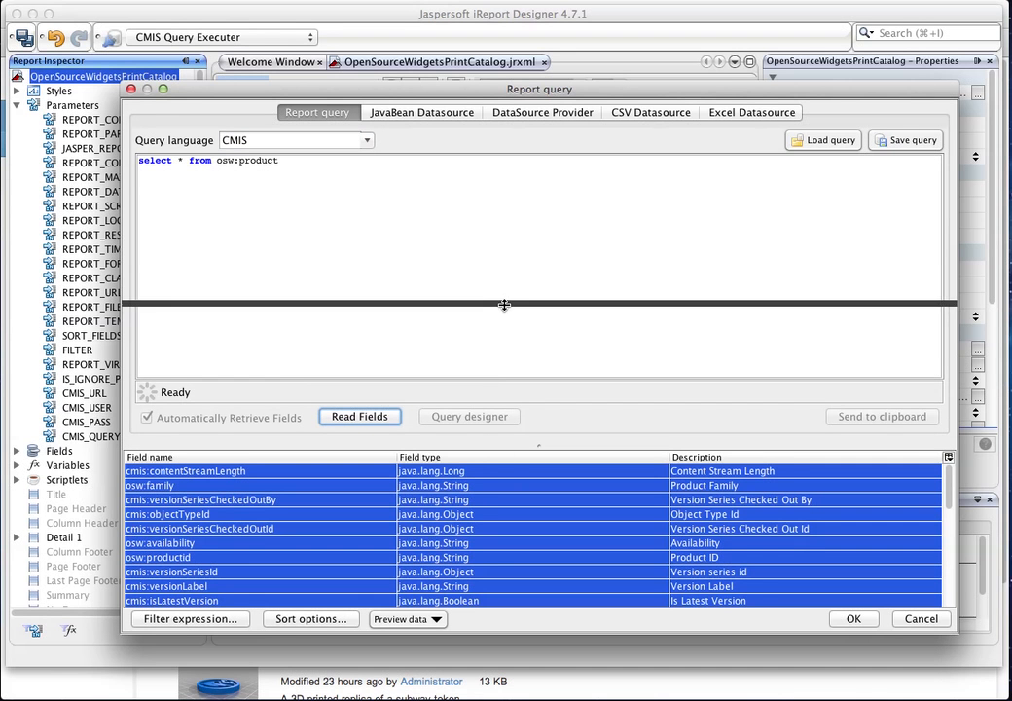
pyautogui.moveTo(504, 305); pyautogui.dragTo(504, 200)
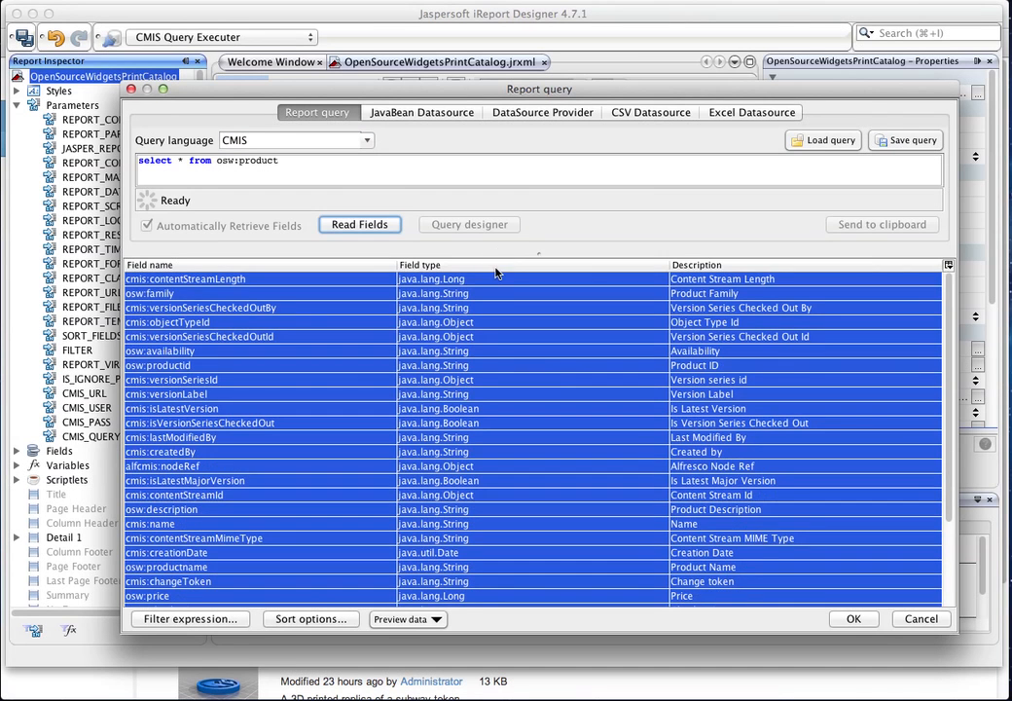
pyautogui.scroll(-3)
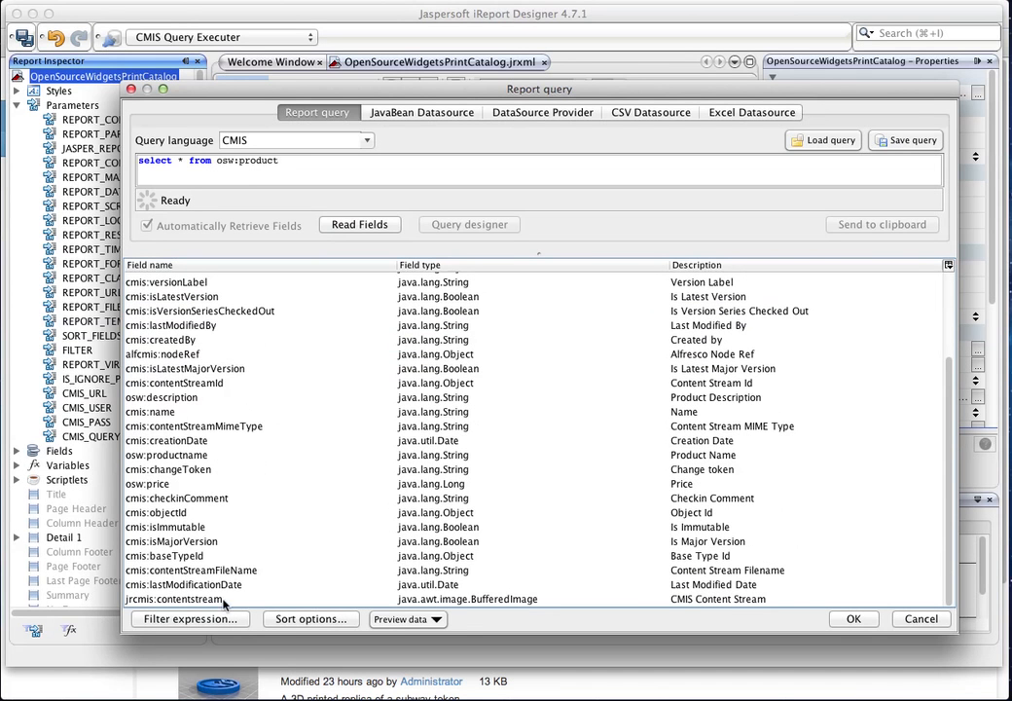
pyautogui.click(175, 598)
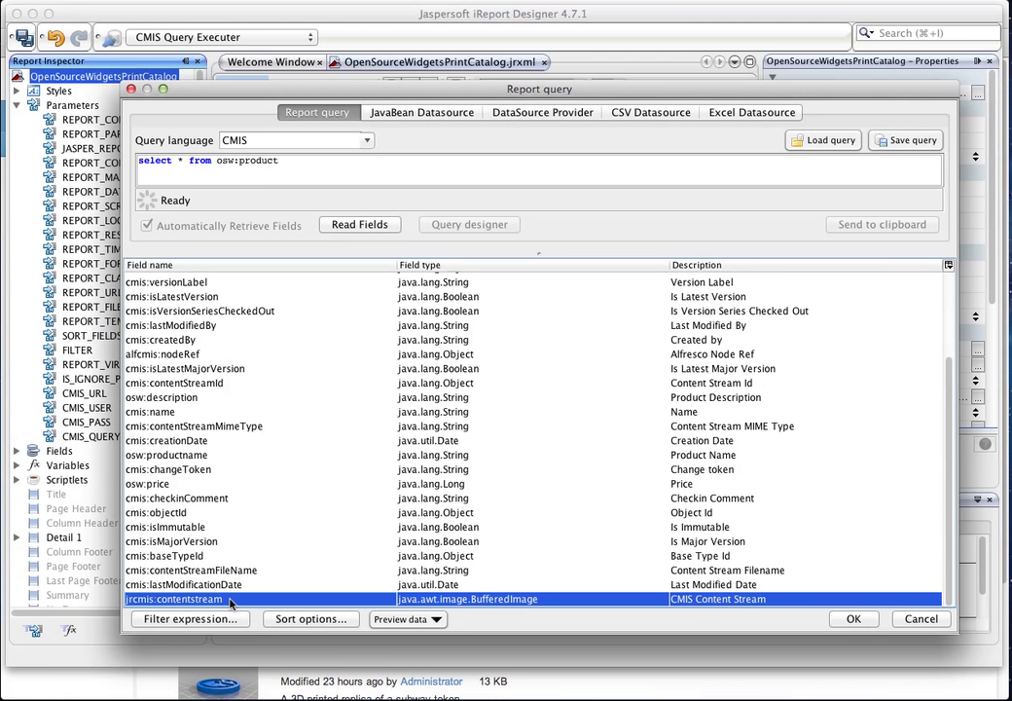
pyautogui.moveTo(231, 585)
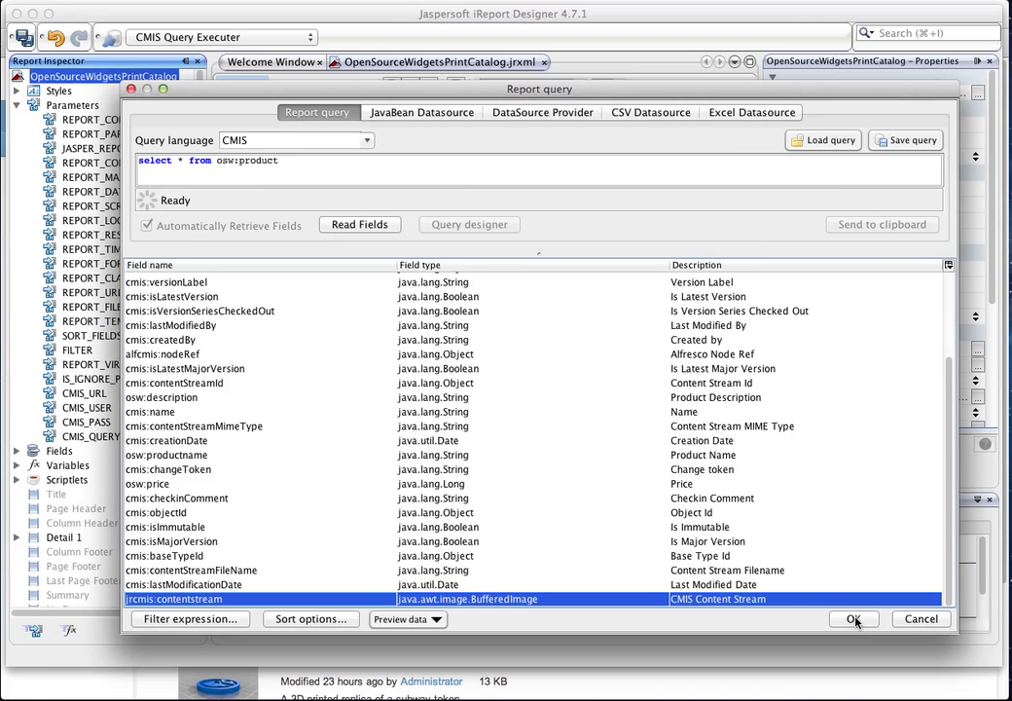
# Confirm the query, adding fields like osw:family and osw:productid to the report.
pyautogui.click(853, 618)
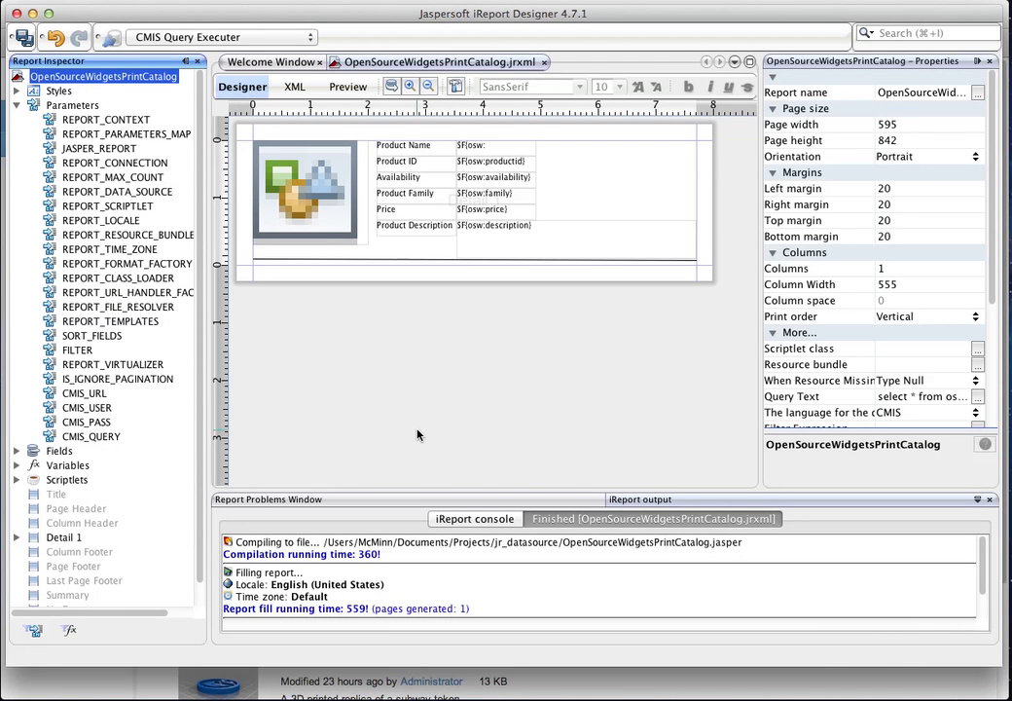
pyautogui.moveTo(273, 335)
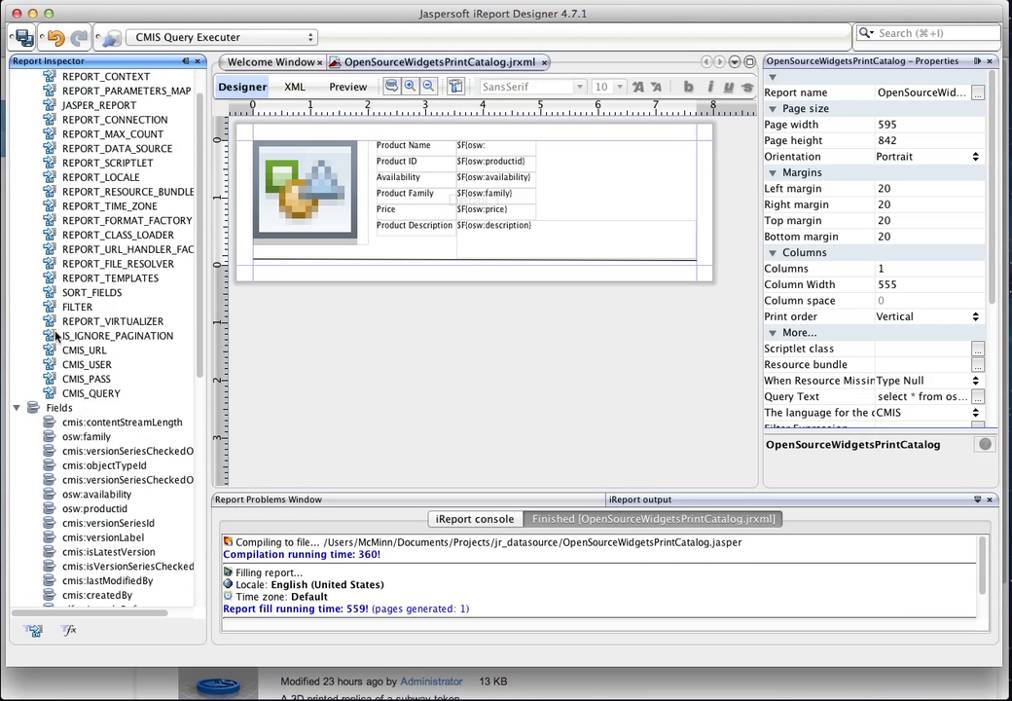
pyautogui.scroll(-3)
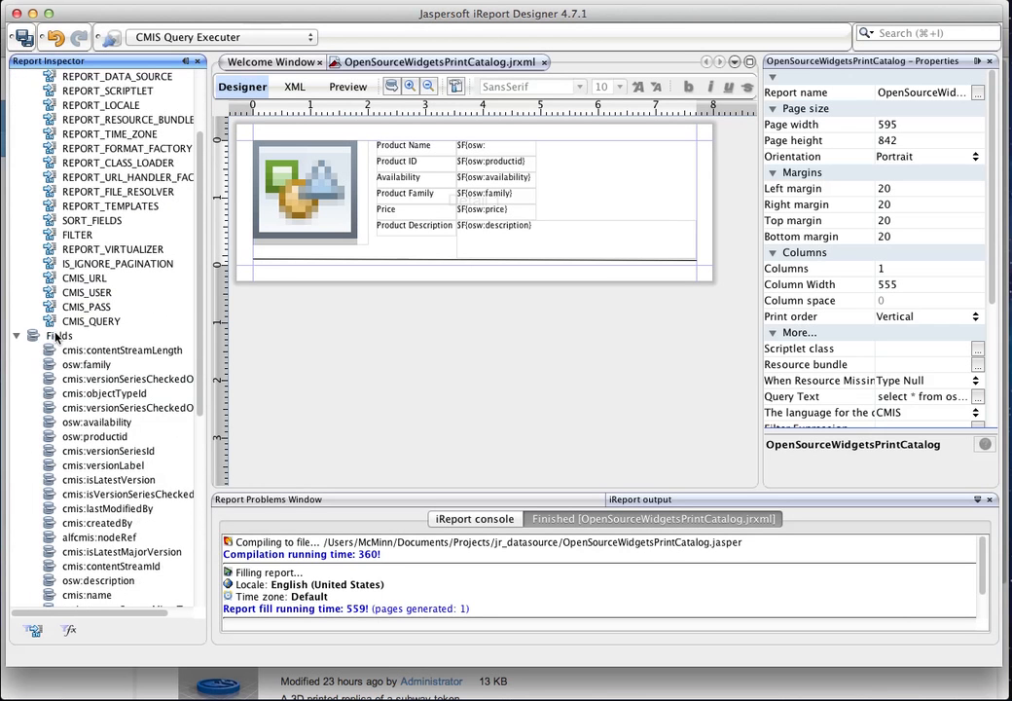
pyautogui.moveTo(95, 338)
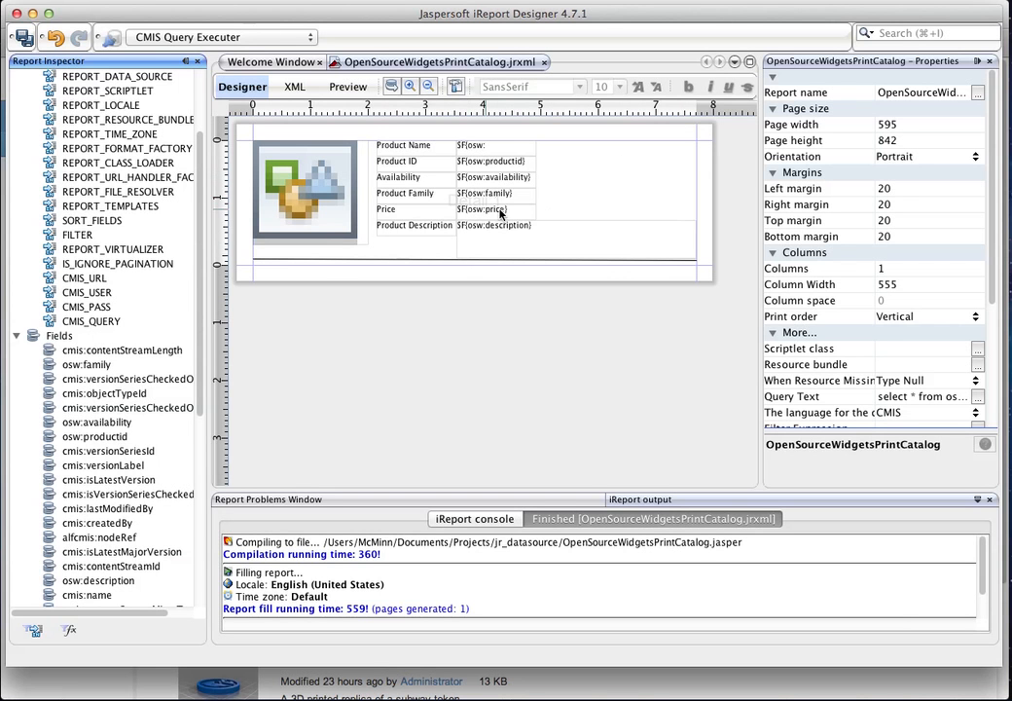
pyautogui.moveTo(518, 213)
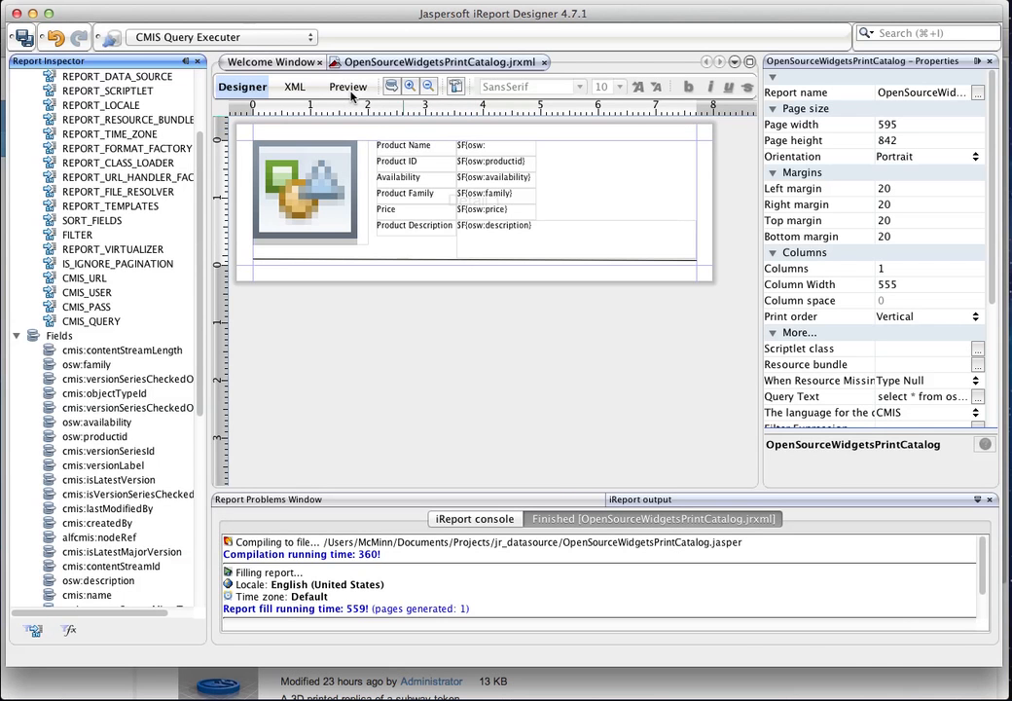
# Preview the catalog, showing Vertical Rod Bracket, Support Block and Spool Hook with images.
pyautogui.click(348, 86)
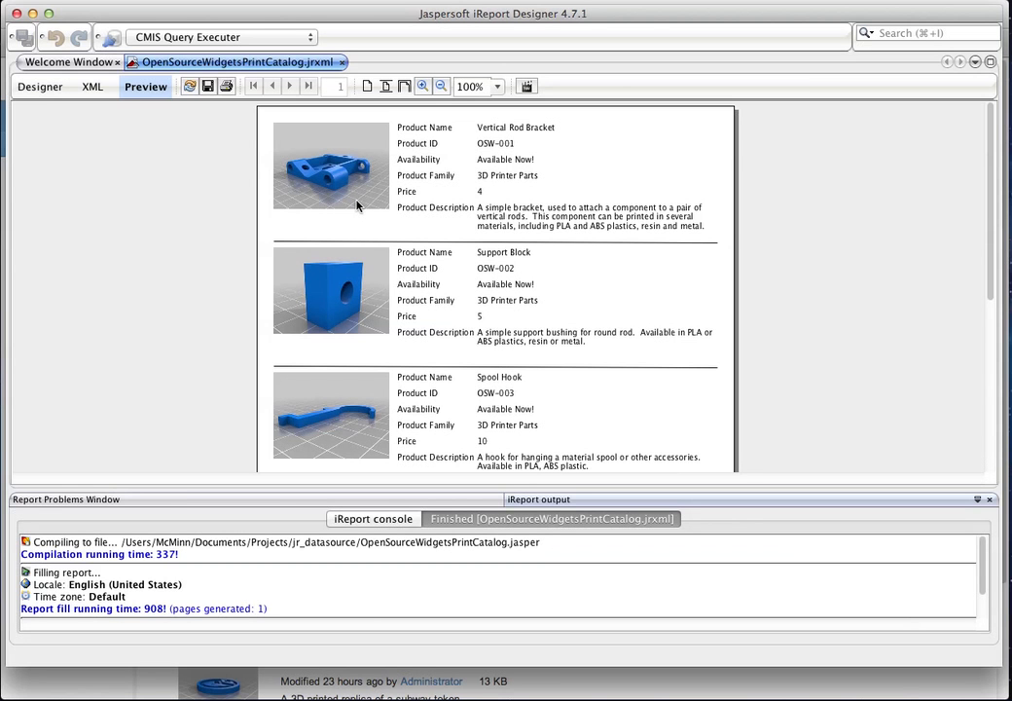
pyautogui.moveTo(359, 163)
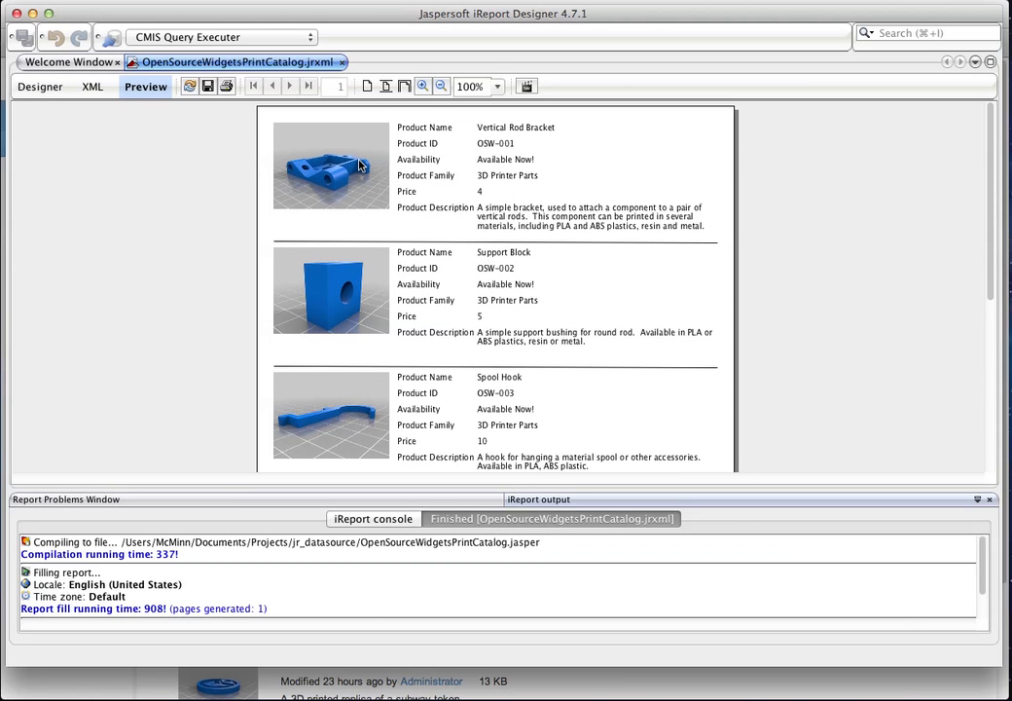
pyautogui.moveTo(539, 175)
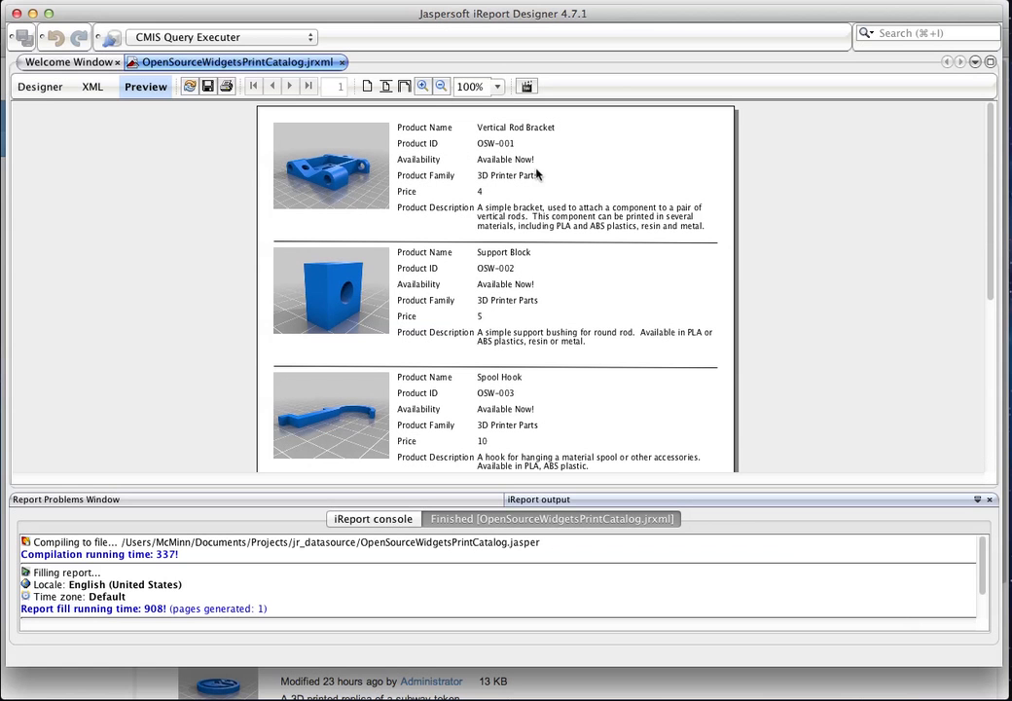
pyautogui.moveTo(597, 205)
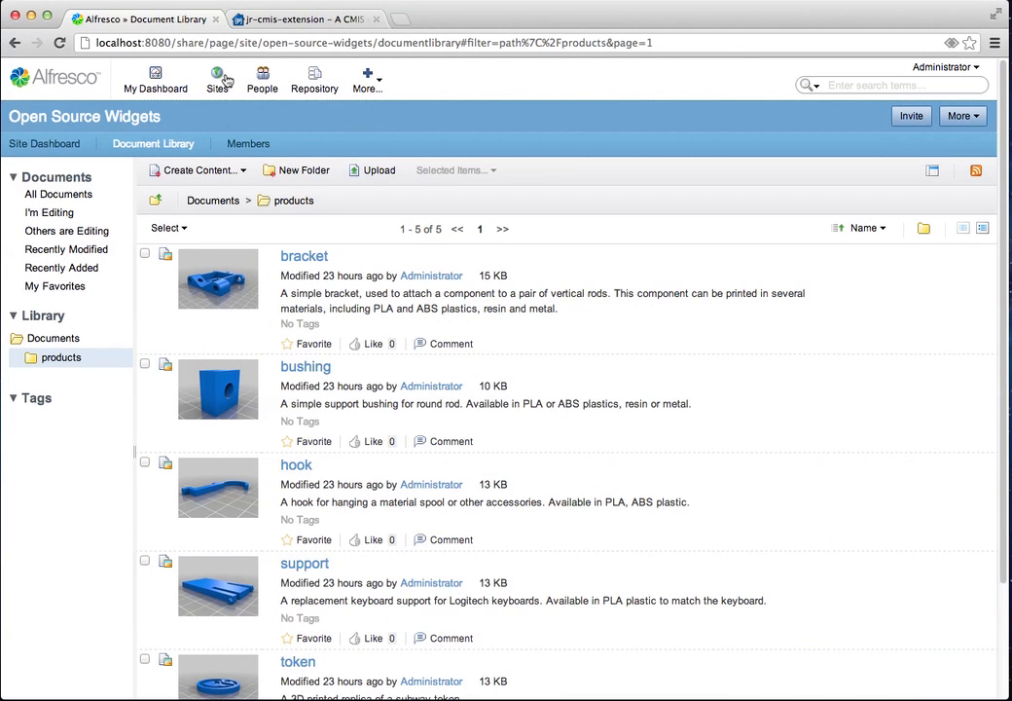
# Switch browser tabs to the jr-cmis-extension Google Code project page.
pyautogui.click(302, 19)
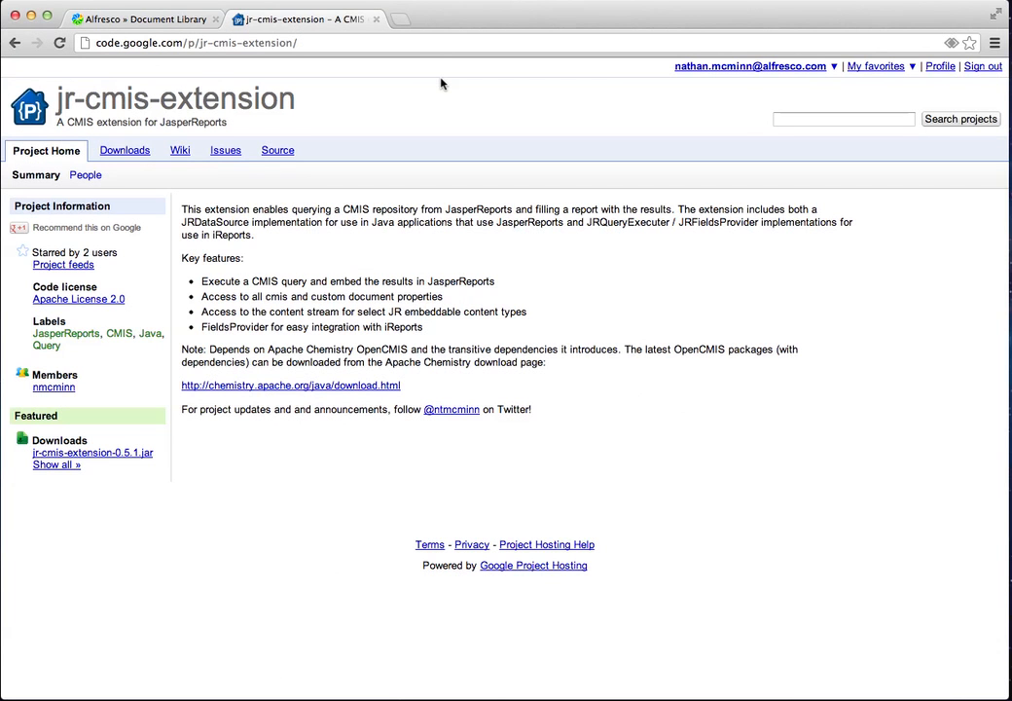
pyautogui.moveTo(216, 150)
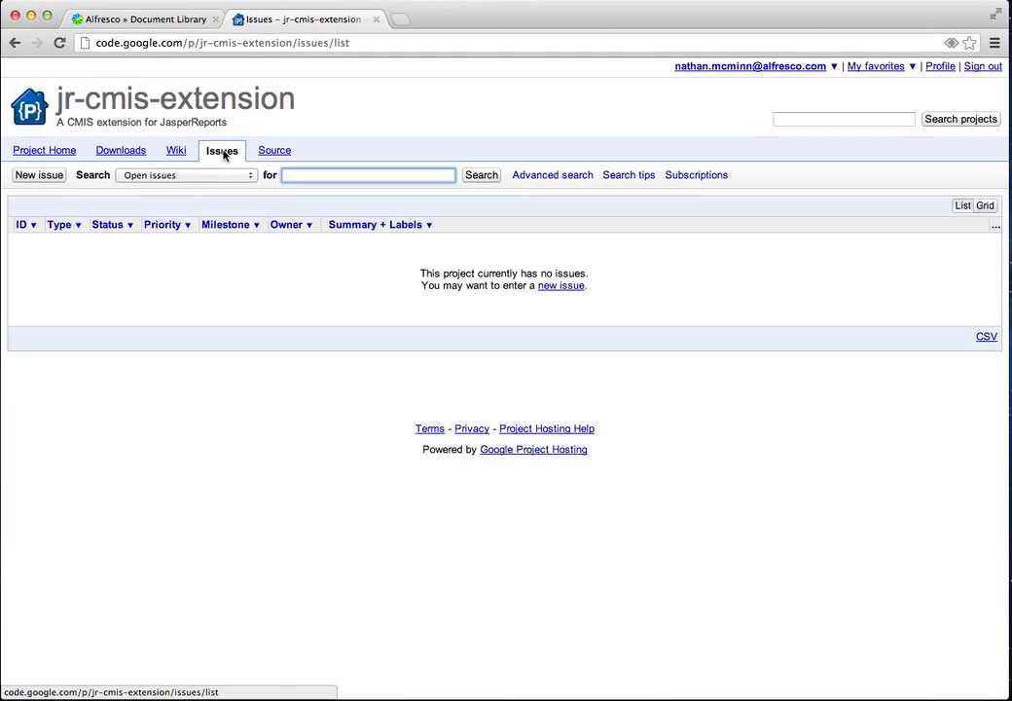
# Visit the project's Downloads, then its Source checkout page with the hg clone command.
pyautogui.click(121, 150)
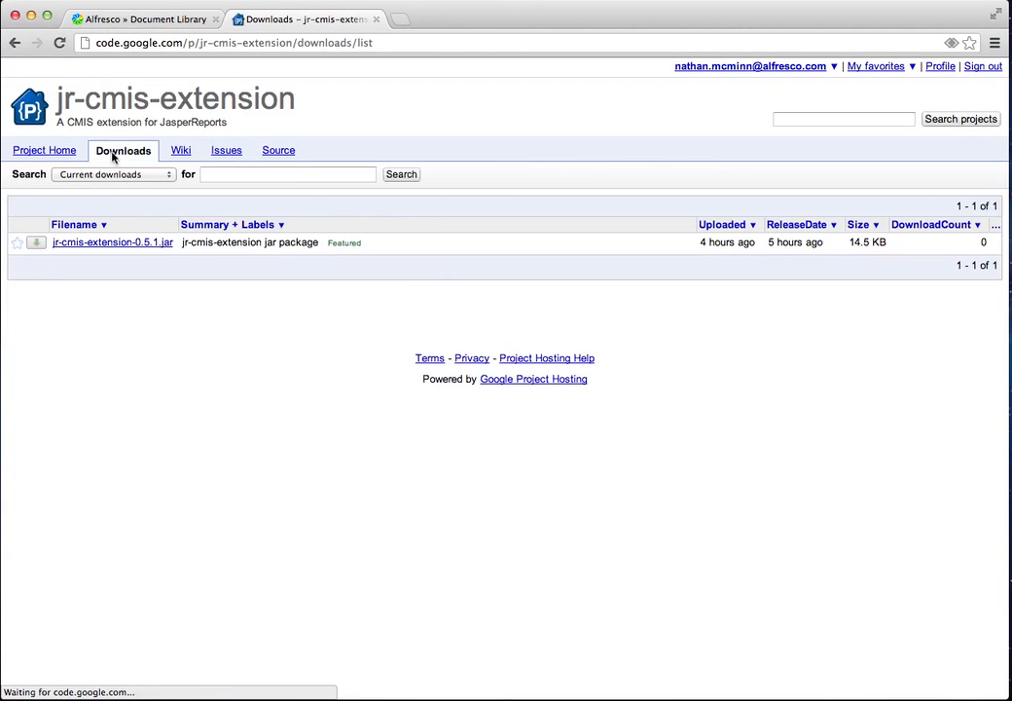
pyautogui.click(279, 149)
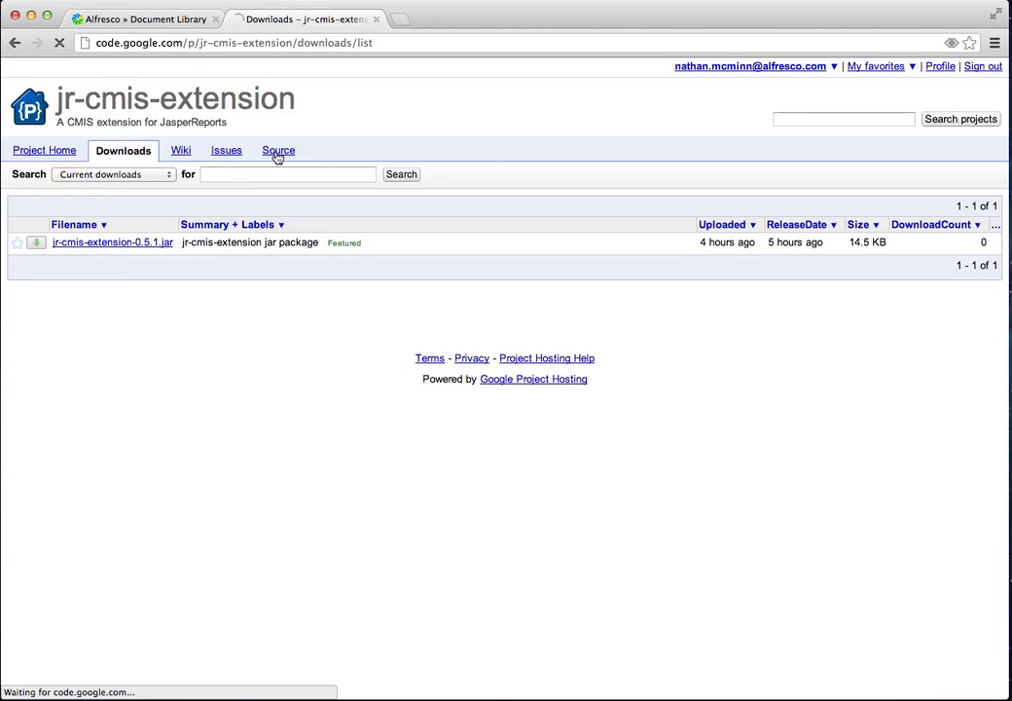
pyautogui.click(278, 150)
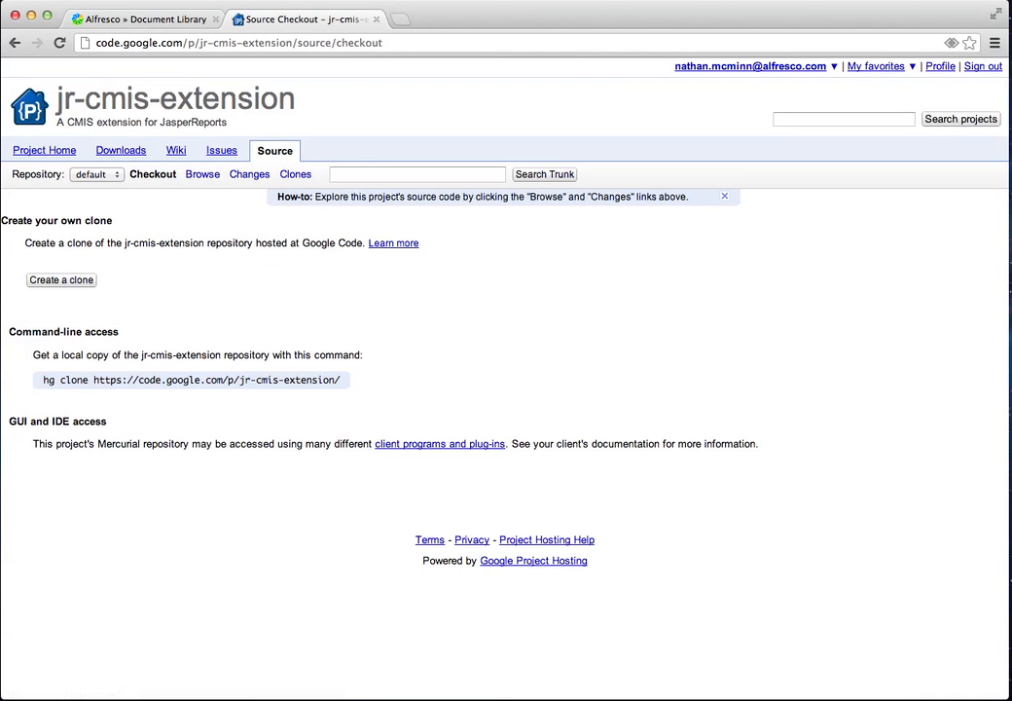